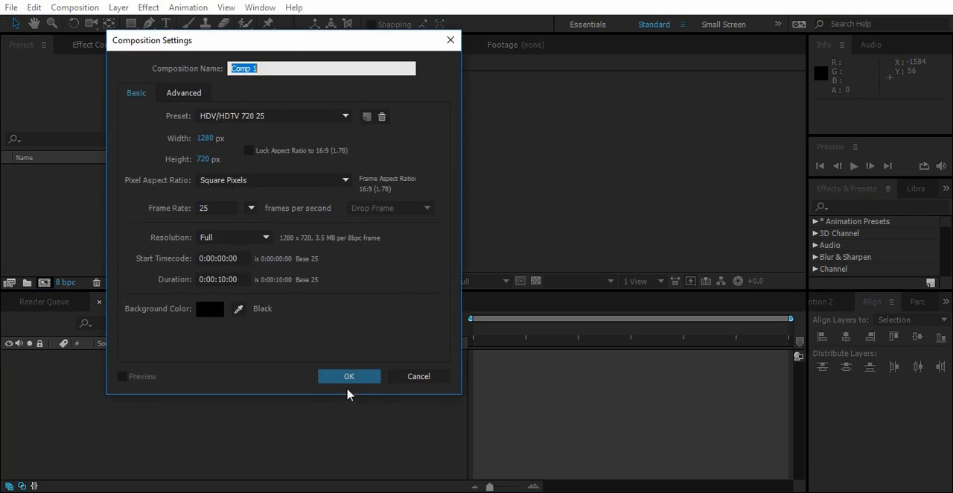
Step: Create an HDV 720 25 composition, type large white TEXT, and align it centrally
{"action": "left_click", "coordinate": [348, 376]}
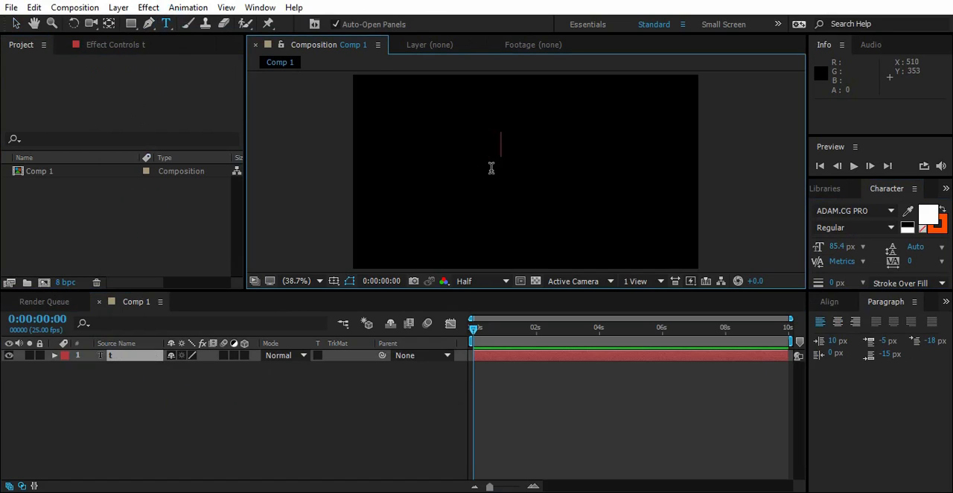
{"action": "type", "text": "TEXT"}
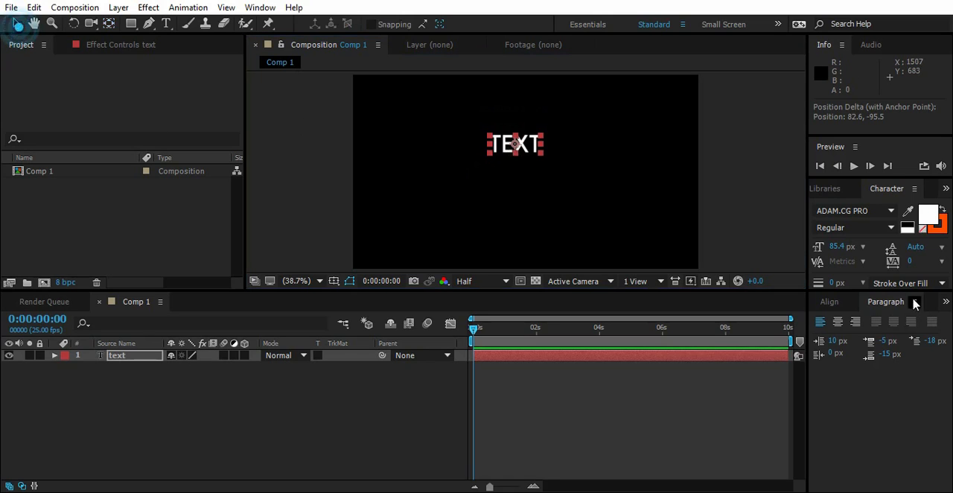
{"action": "left_click", "coordinate": [848, 302]}
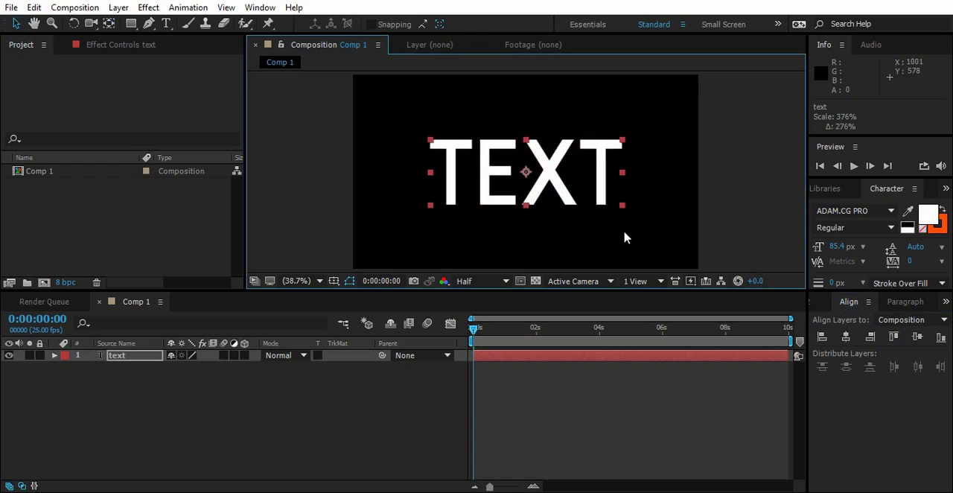
{"action": "left_click", "coordinate": [116, 355]}
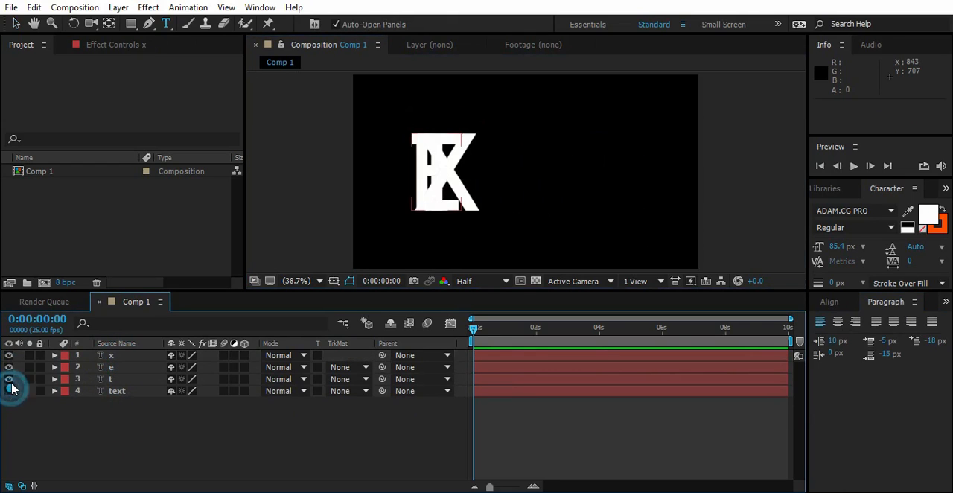
Step: Pre-compose the t letter layer into a new composition named T
{"action": "left_click", "coordinate": [9, 379]}
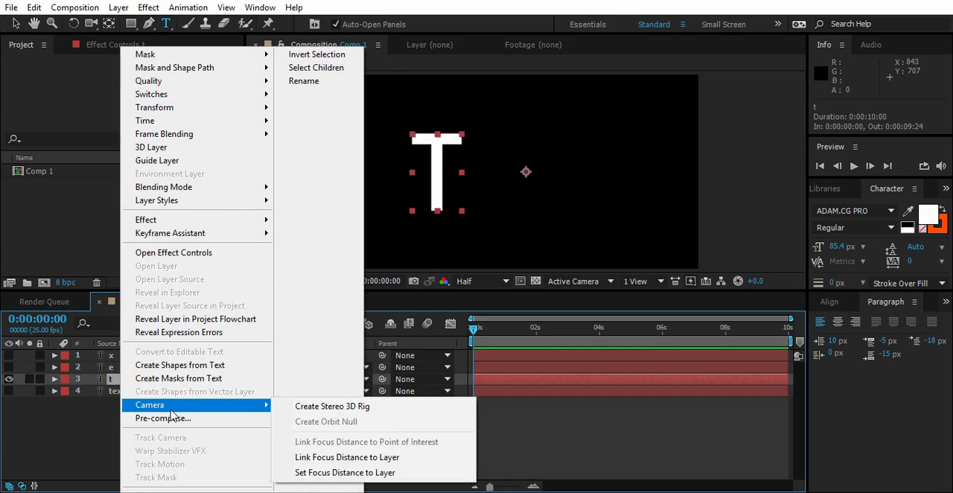
{"action": "left_click", "coordinate": [162, 417]}
{"action": "type", "text": "T"}
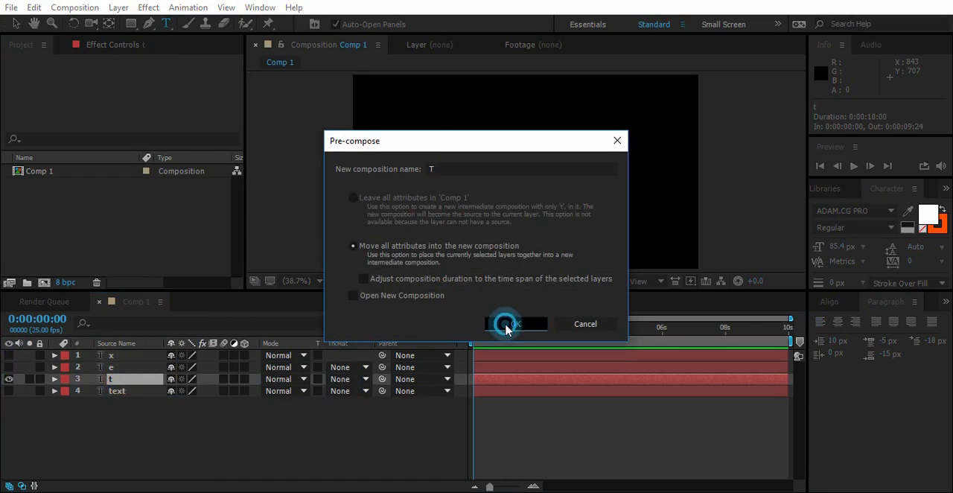
{"action": "left_click", "coordinate": [509, 323]}
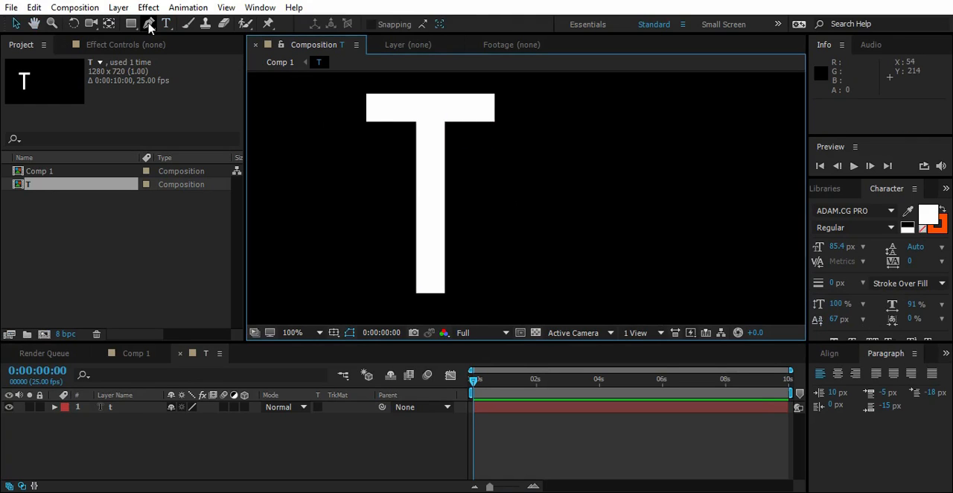
Step: Draw a rectangle over the T's top bar with Stroke None and white Fill
{"action": "left_click", "coordinate": [148, 24]}
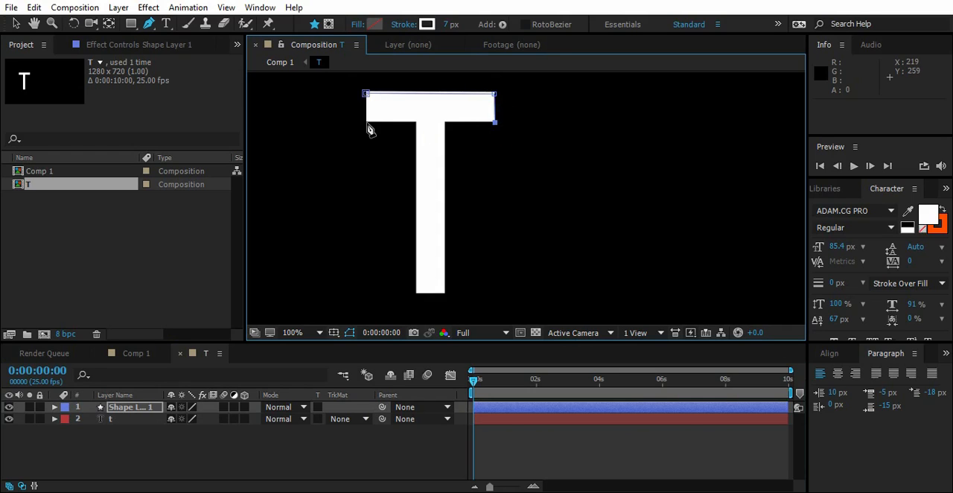
{"action": "left_click", "coordinate": [365, 93]}
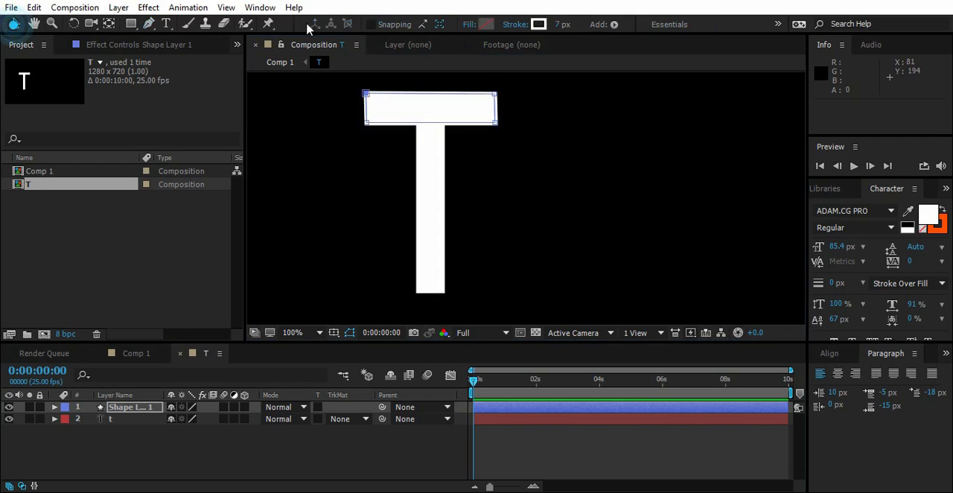
{"action": "left_click", "coordinate": [513, 24]}
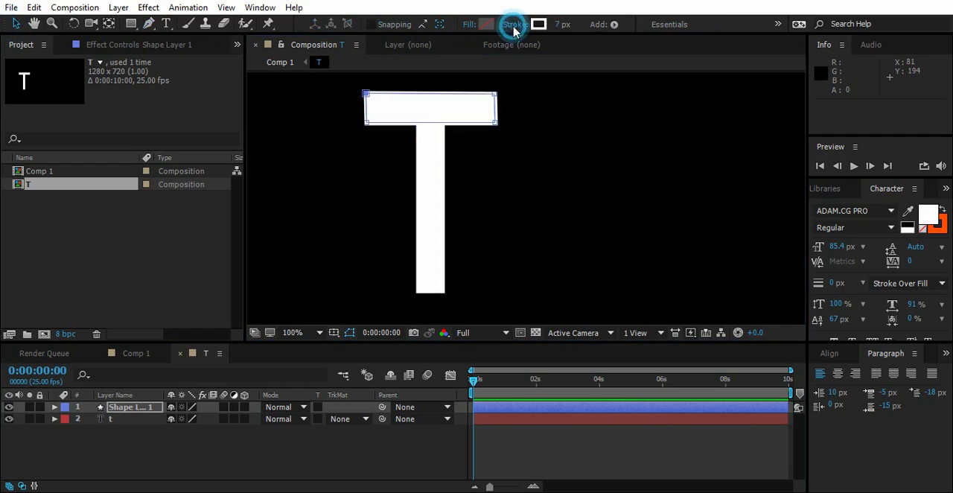
{"action": "left_click", "coordinate": [514, 24]}
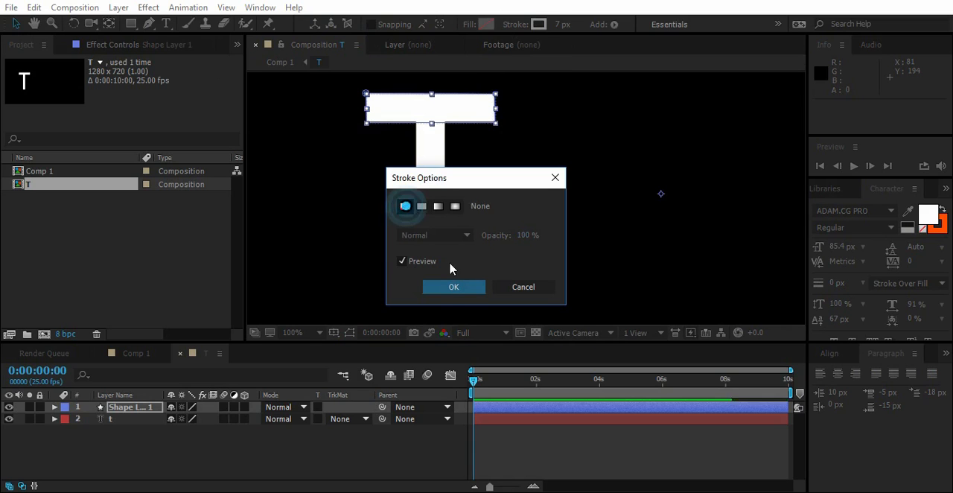
{"action": "left_click", "coordinate": [453, 287]}
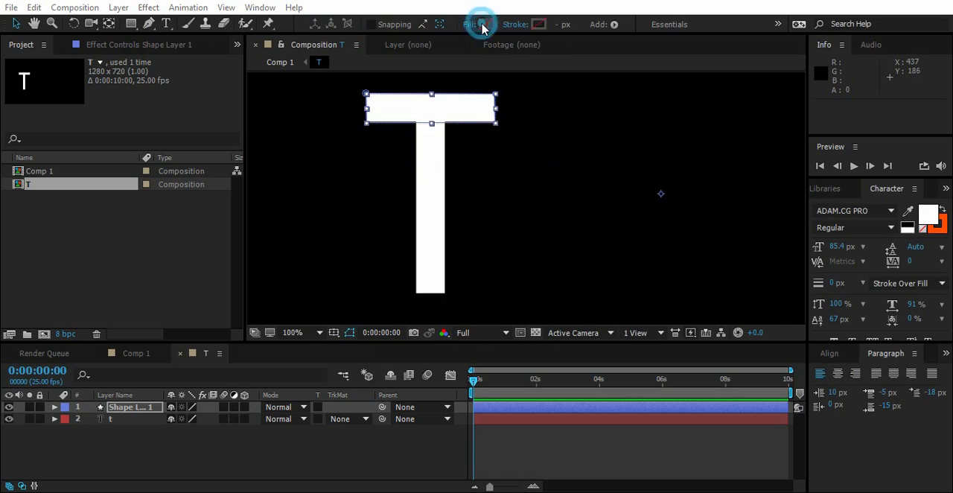
{"action": "left_click", "coordinate": [484, 24]}
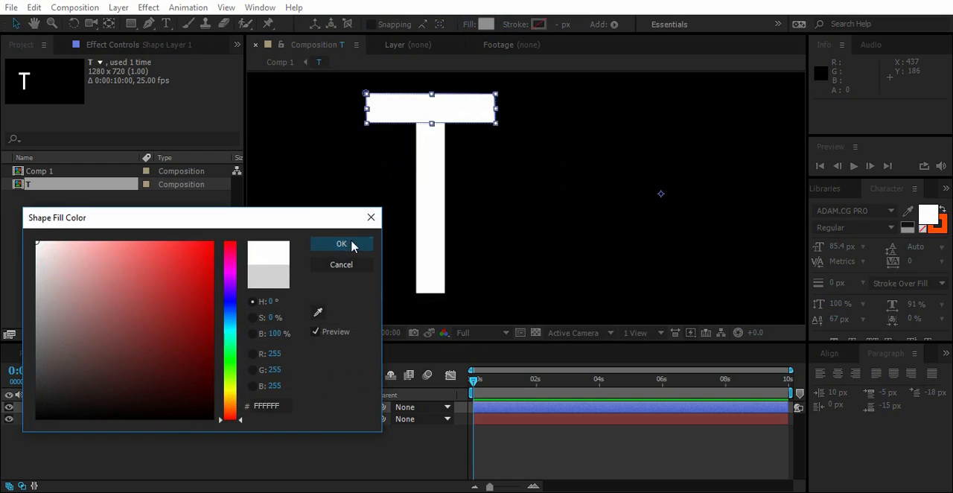
{"action": "left_click", "coordinate": [341, 244]}
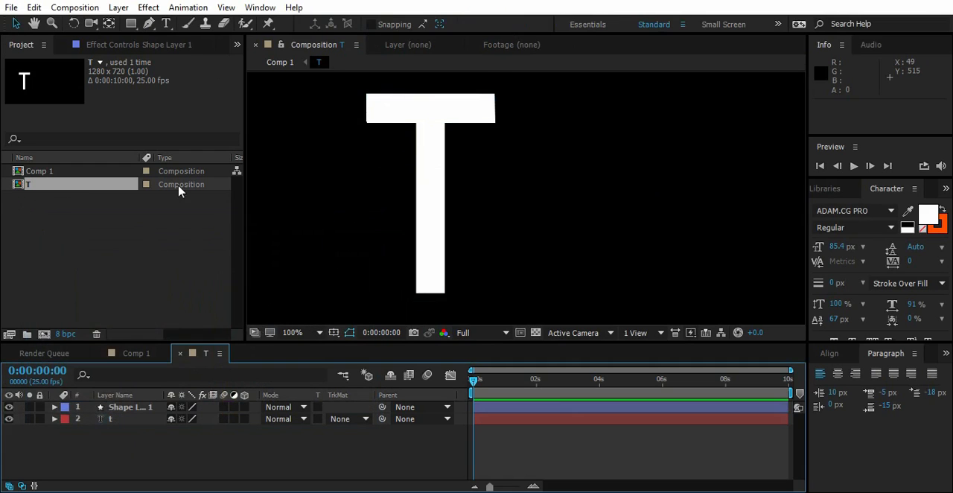
Step: Draw a second rectangle over the T's vertical stem and hide the t layer
{"action": "left_click", "coordinate": [148, 23]}
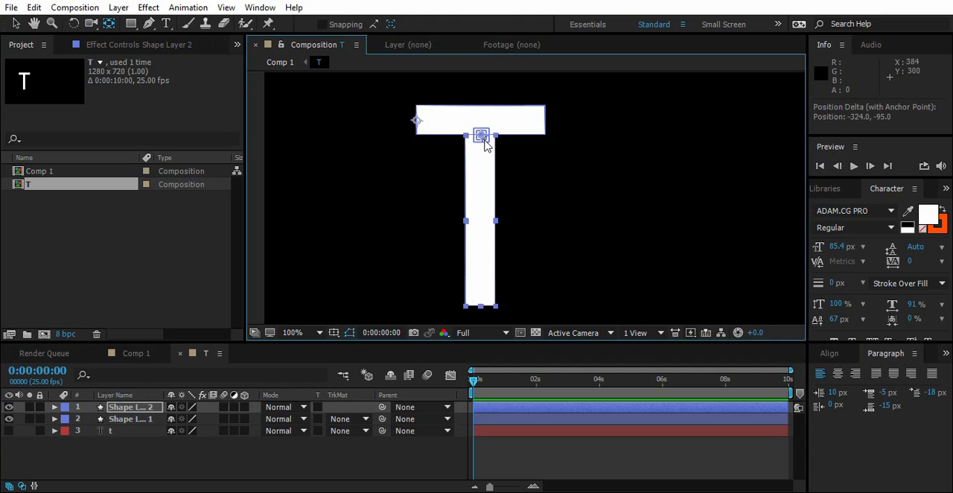
{"action": "left_click", "coordinate": [126, 419]}
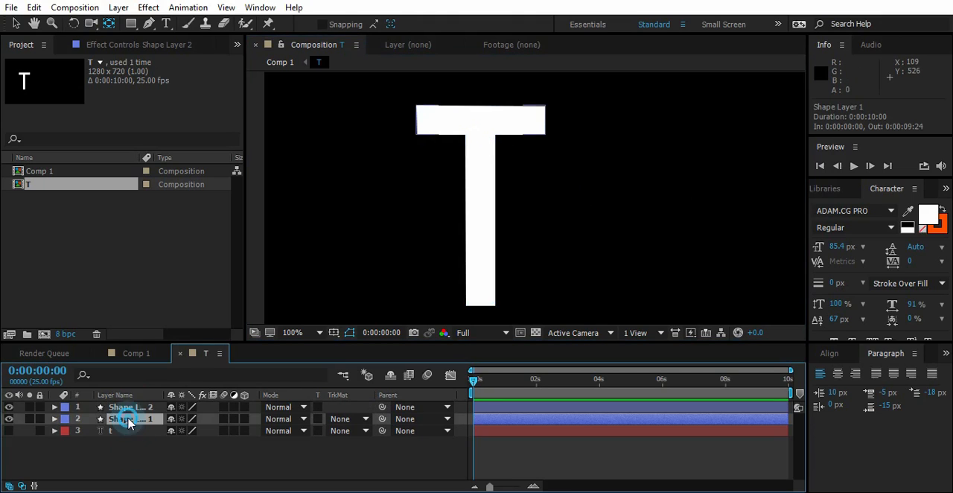
Step: Rename the rectangles Top and bottom and give them Easy Ease Scale keyframes
{"action": "double_click", "coordinate": [134, 418]}
{"action": "type", "text": "Top"}
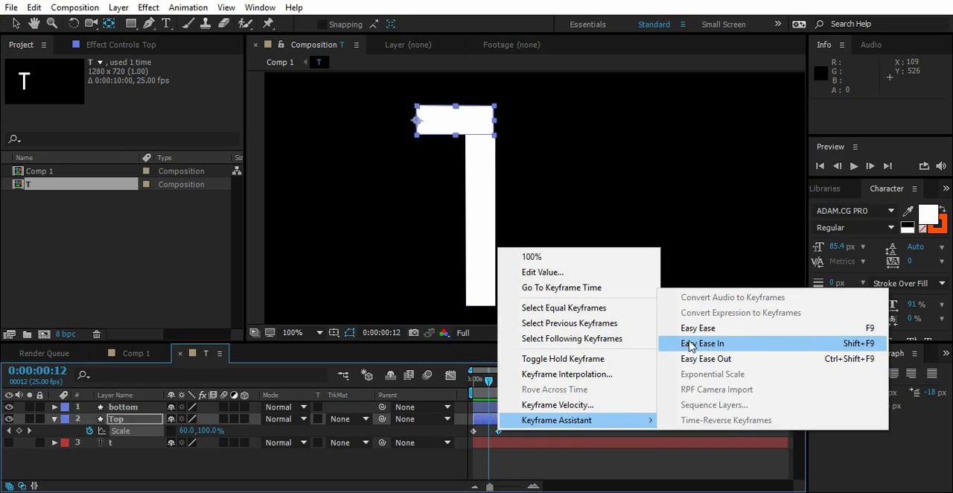
{"action": "left_click", "coordinate": [702, 343]}
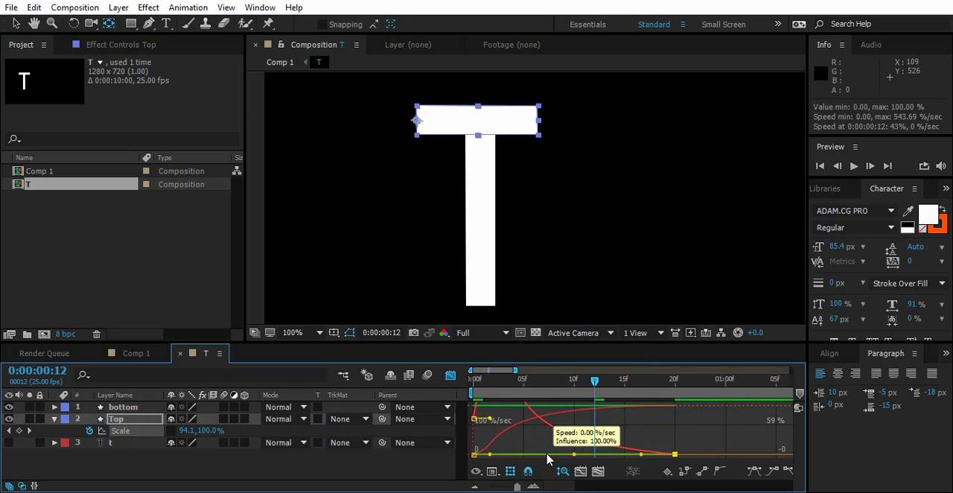
{"action": "left_click", "coordinate": [123, 406]}
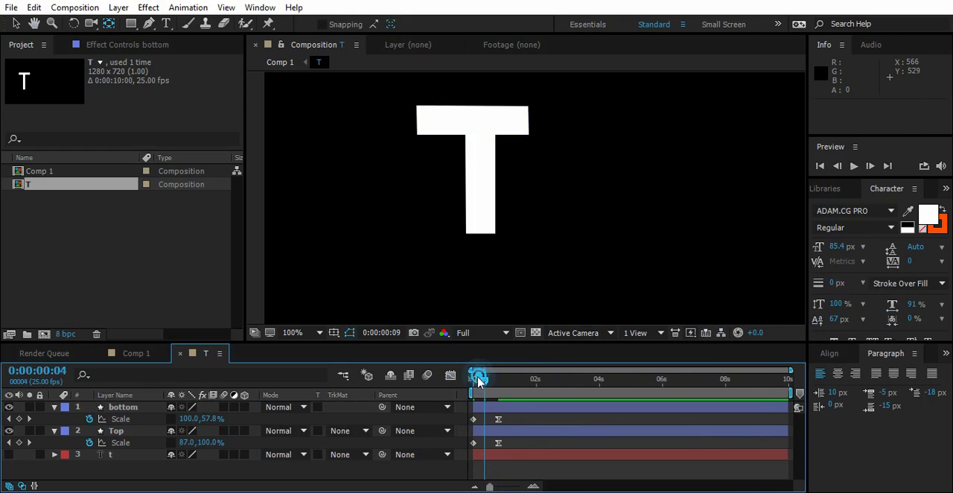
Step: Preview the bar growth, then duplicate Top and bottom twice each
{"action": "left_click_drag", "start_coordinate": [477, 379], "coordinate": [483, 380]}
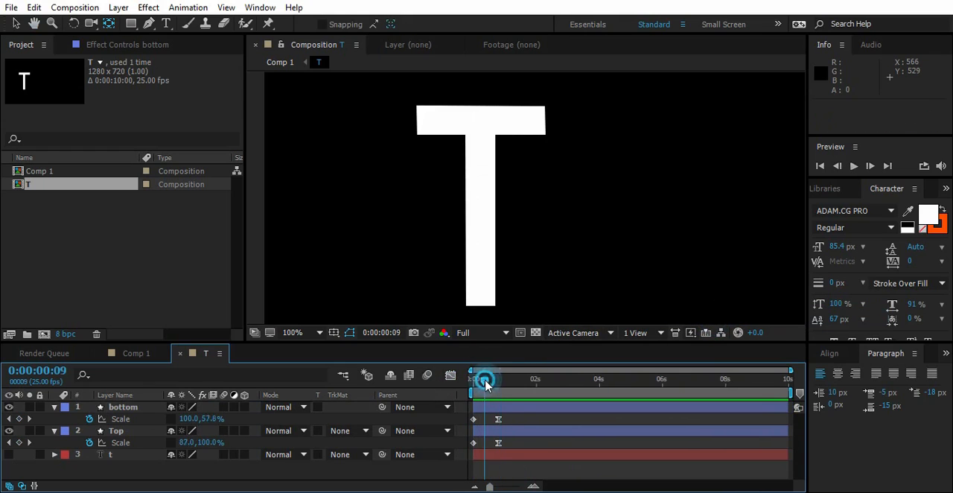
{"action": "left_click_drag", "start_coordinate": [487, 379], "coordinate": [482, 380]}
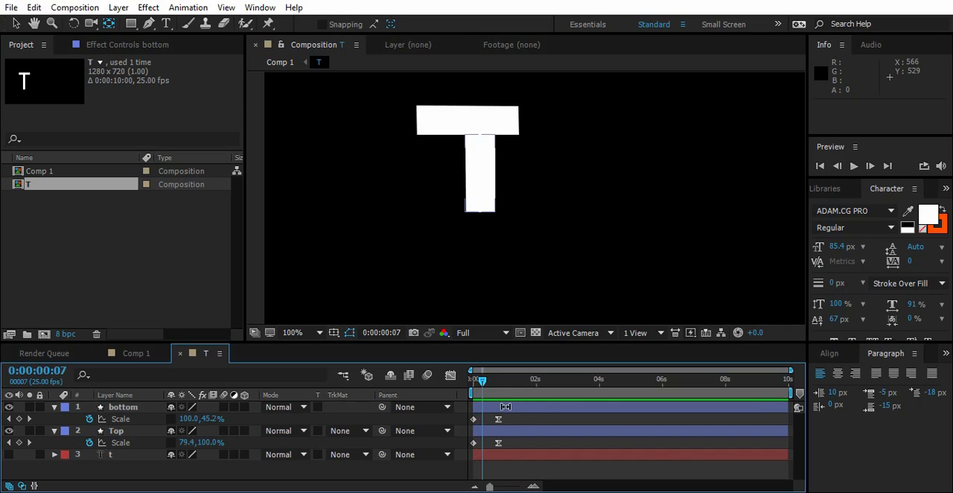
{"action": "left_click", "coordinate": [123, 406]}
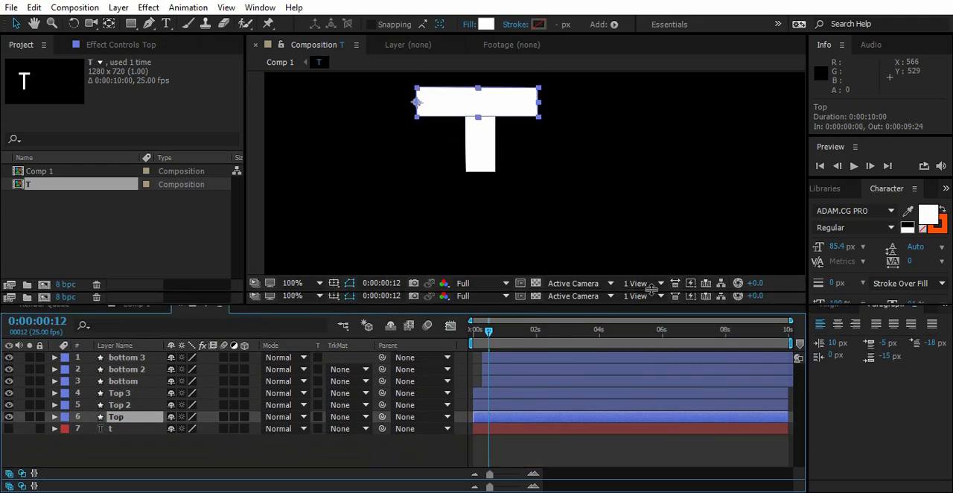
Step: Recolour the duplicate bars' fills red and yellow
{"action": "left_click", "coordinate": [54, 405]}
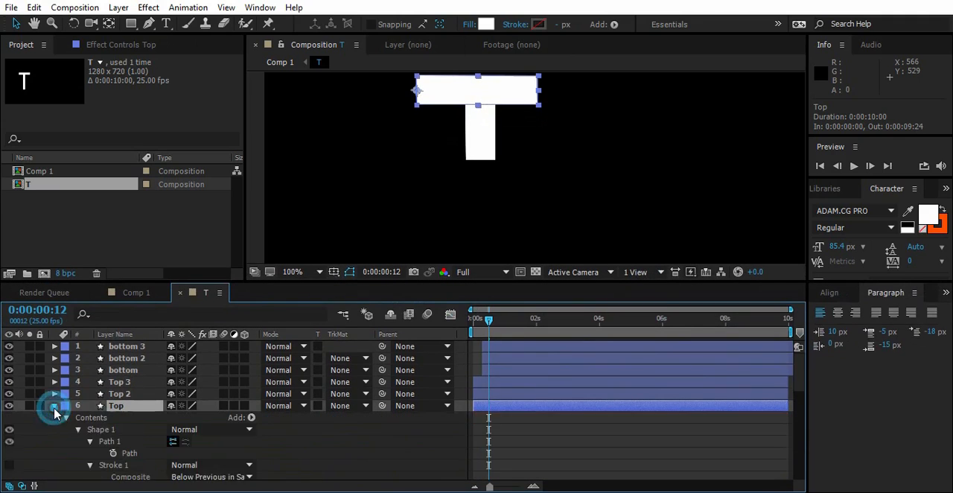
{"action": "left_click", "coordinate": [55, 405]}
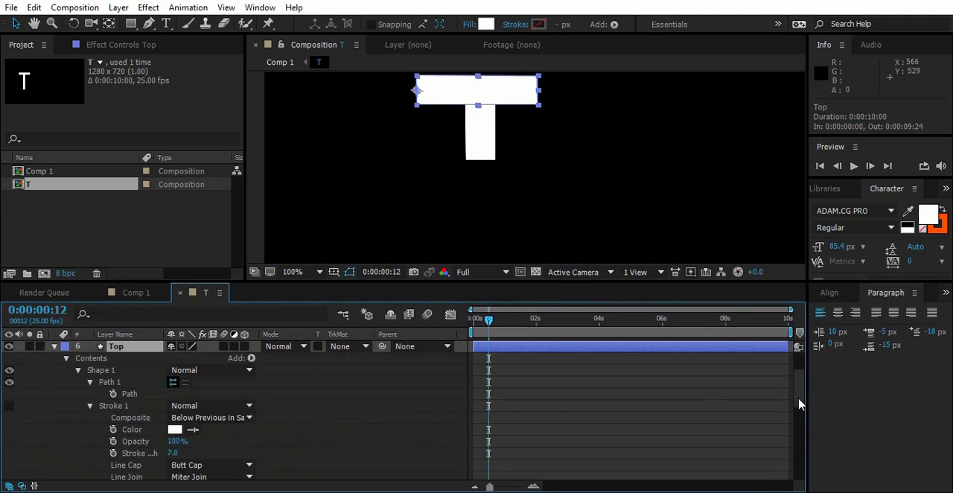
{"action": "scroll", "scroll_direction": "down", "scroll_amount": 3}
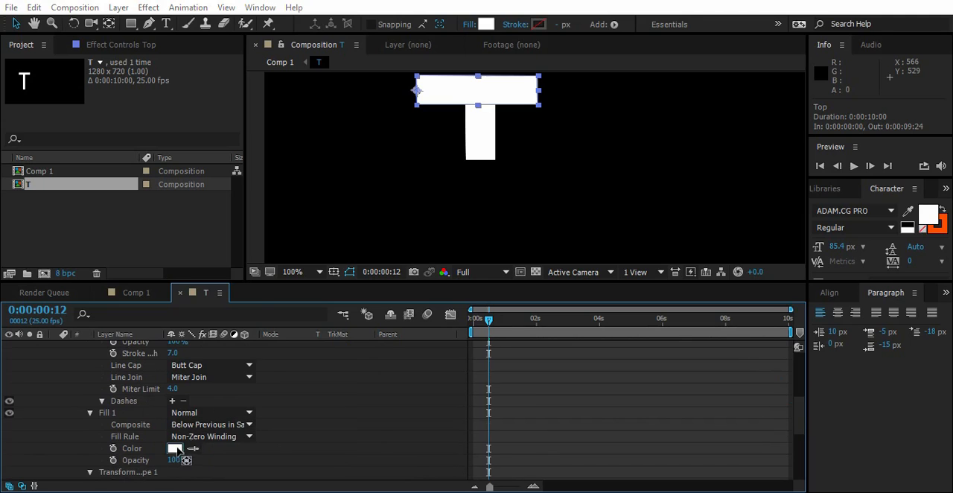
{"action": "left_click", "coordinate": [175, 448]}
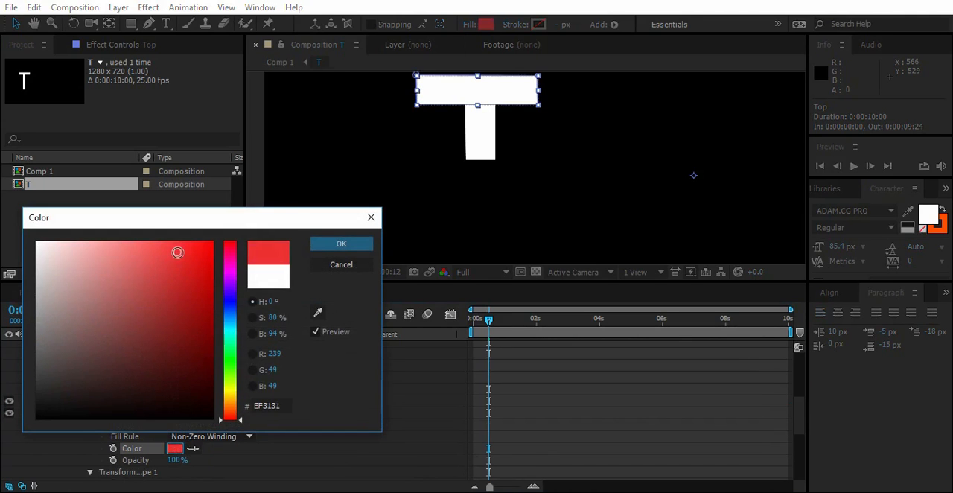
{"action": "left_click_drag", "start_coordinate": [178, 252], "coordinate": [168, 267]}
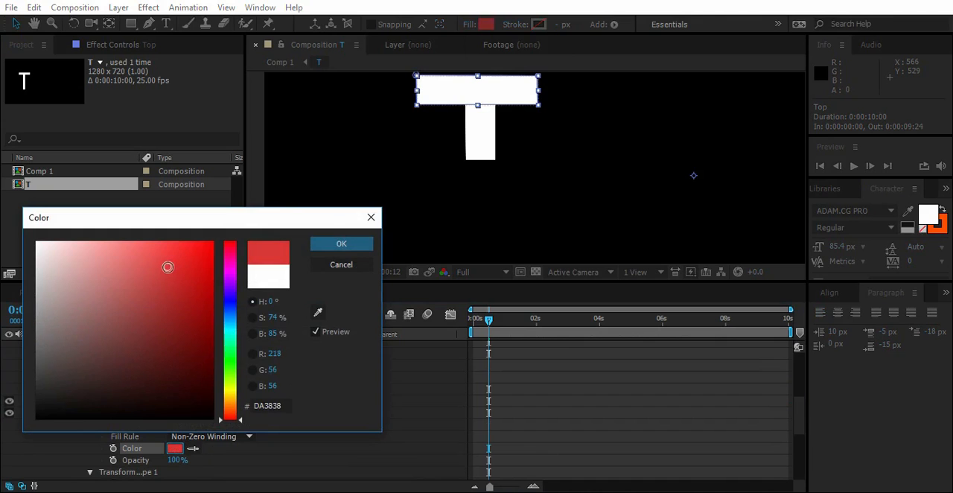
{"action": "left_click", "coordinate": [341, 243]}
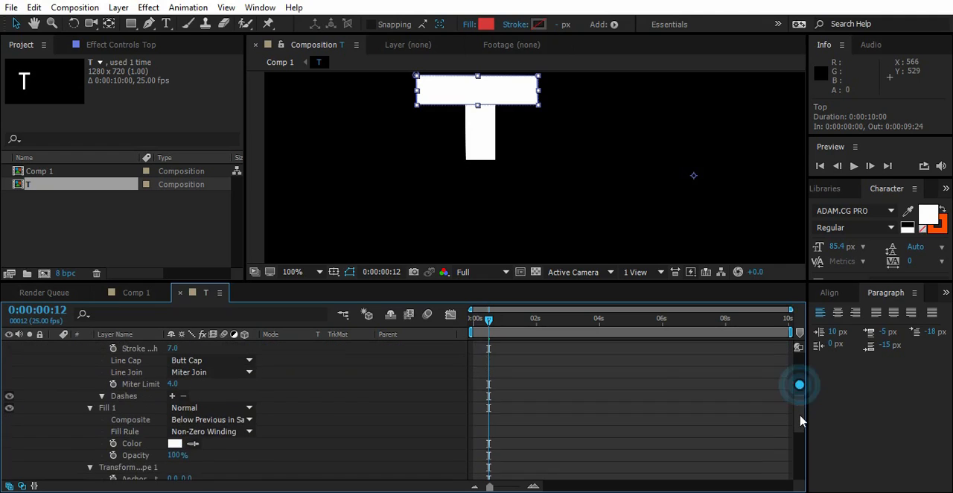
{"action": "left_click", "coordinate": [175, 443]}
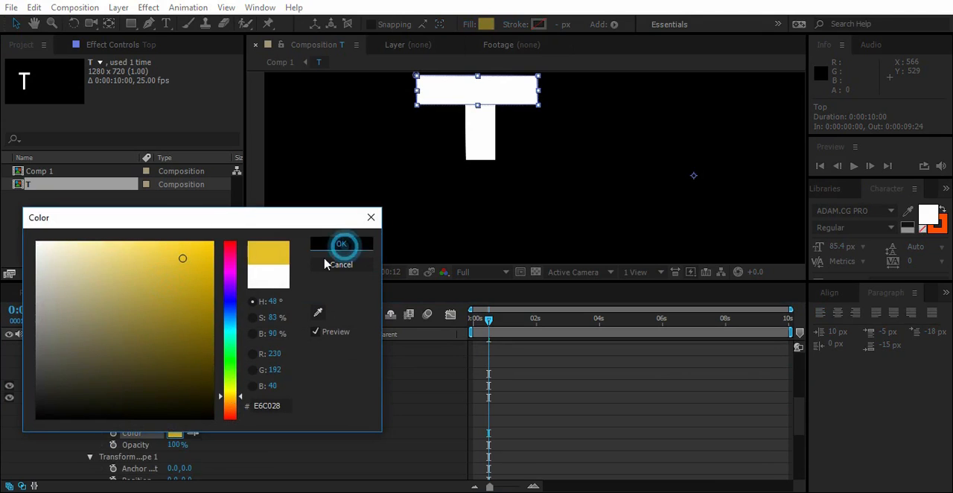
{"action": "left_click", "coordinate": [341, 243]}
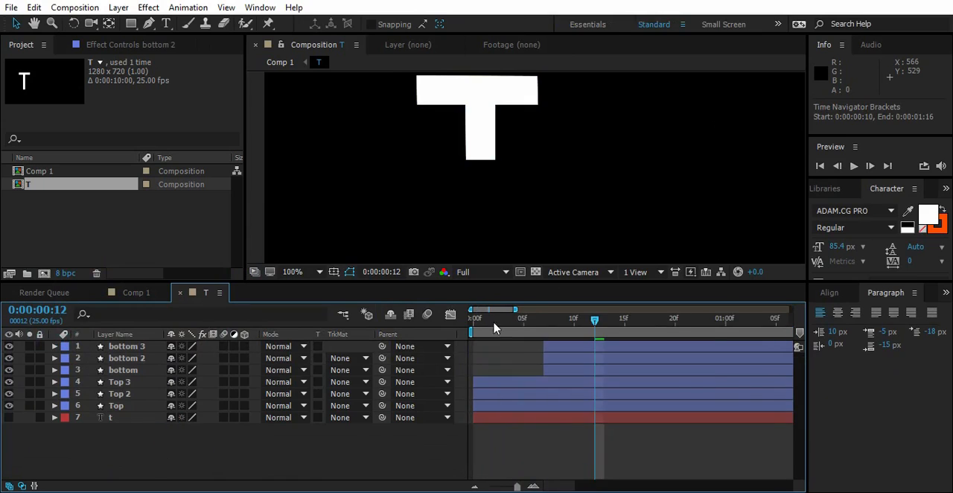
Step: Shift Top 2 and bottom 2 later in the timeline to stagger the bars
{"action": "left_click", "coordinate": [120, 393]}
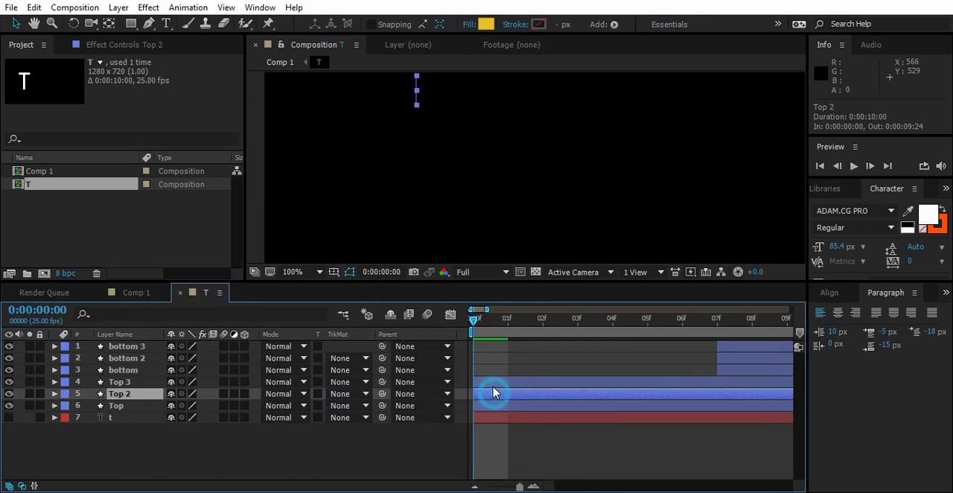
{"action": "left_click_drag", "start_coordinate": [495, 392], "coordinate": [653, 395]}
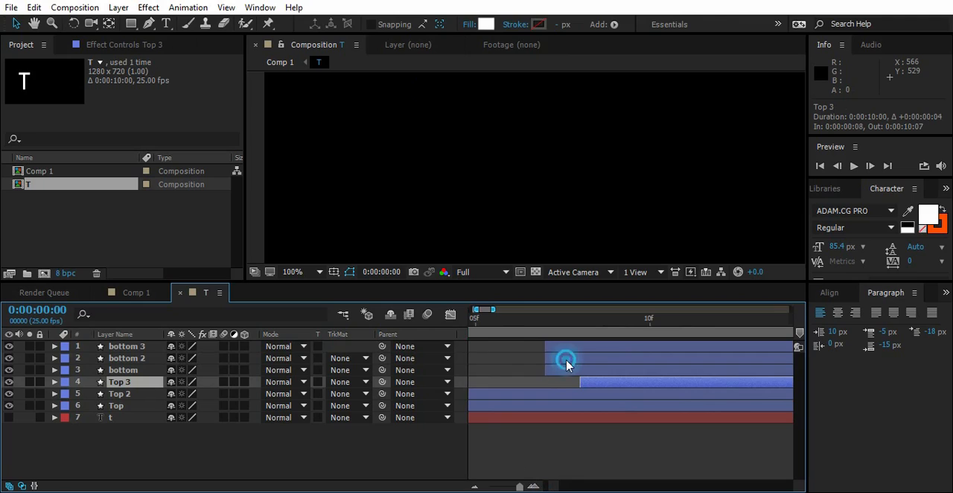
{"action": "left_click", "coordinate": [126, 357]}
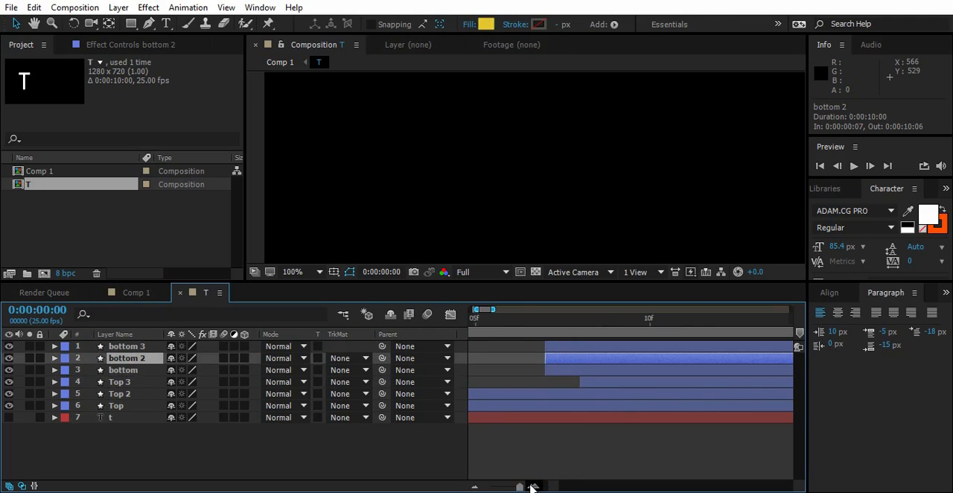
{"action": "left_click_drag", "start_coordinate": [519, 488], "coordinate": [477, 488]}
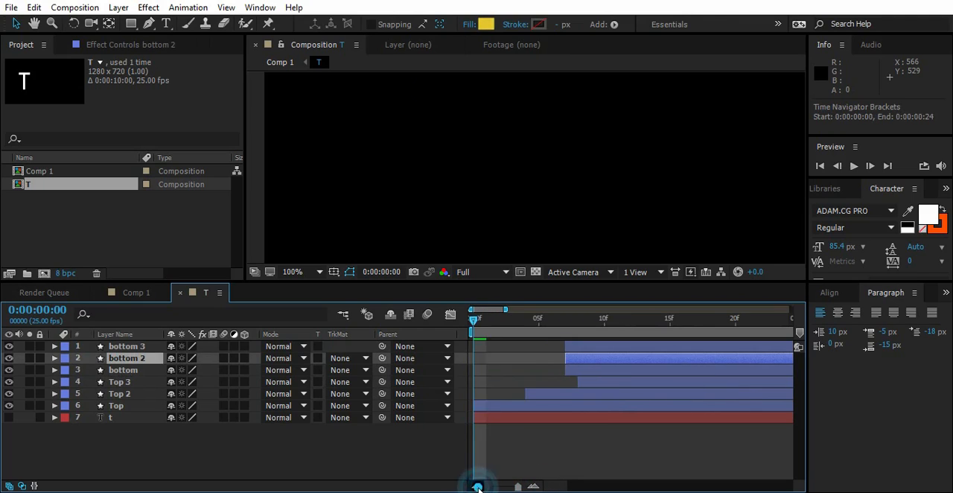
{"action": "left_click", "coordinate": [585, 346]}
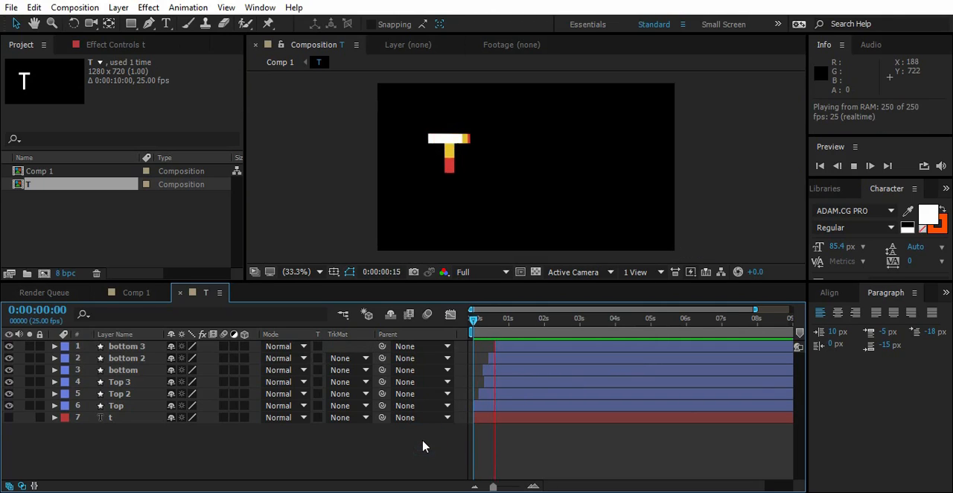
Step: Pre-compose Comp 1's e layer into composition E and open it
{"action": "left_click_drag", "start_coordinate": [473, 317], "coordinate": [510, 318]}
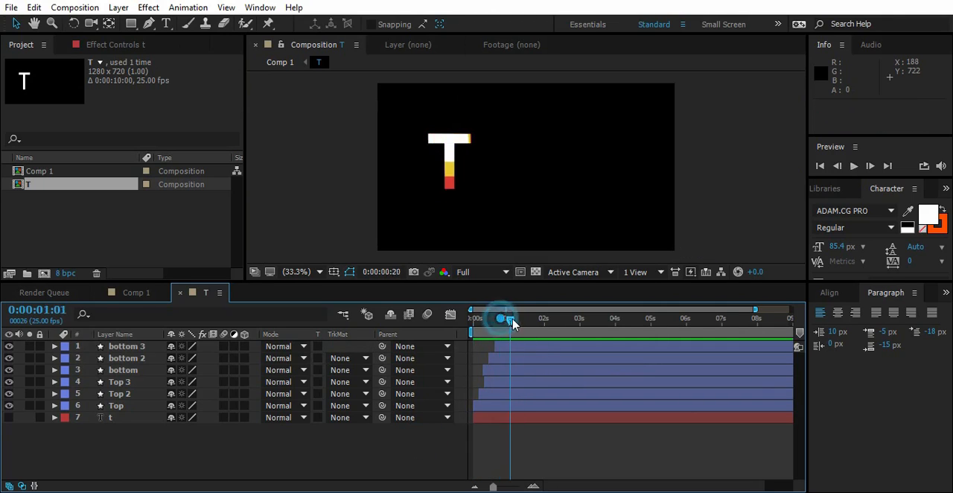
{"action": "left_click", "coordinate": [136, 292]}
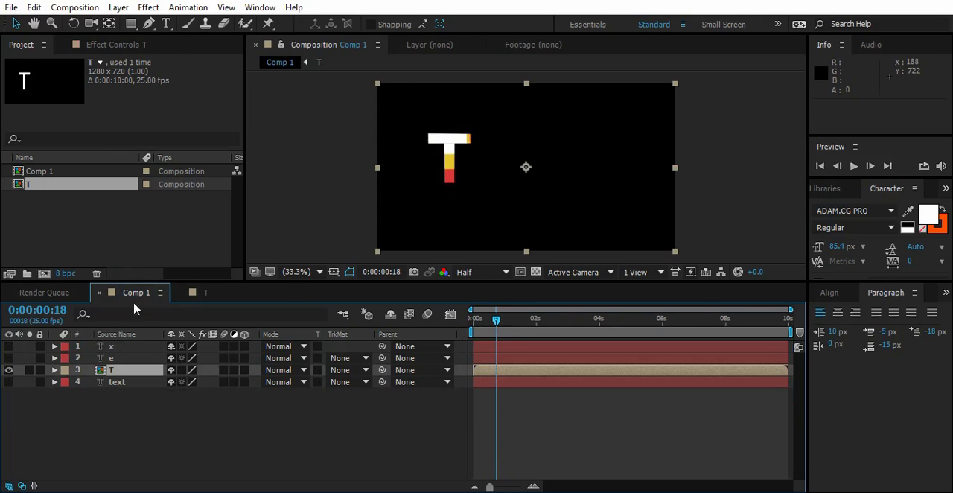
{"action": "left_click", "coordinate": [9, 357]}
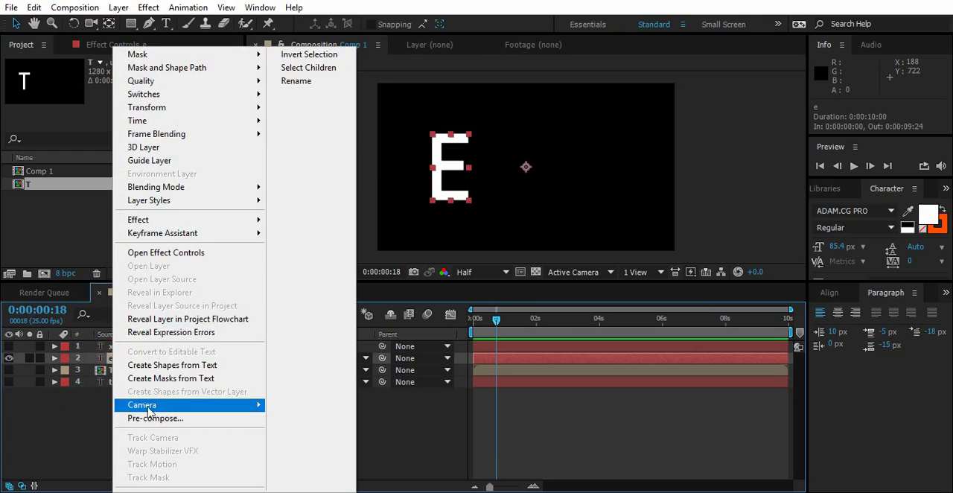
{"action": "left_click", "coordinate": [155, 418]}
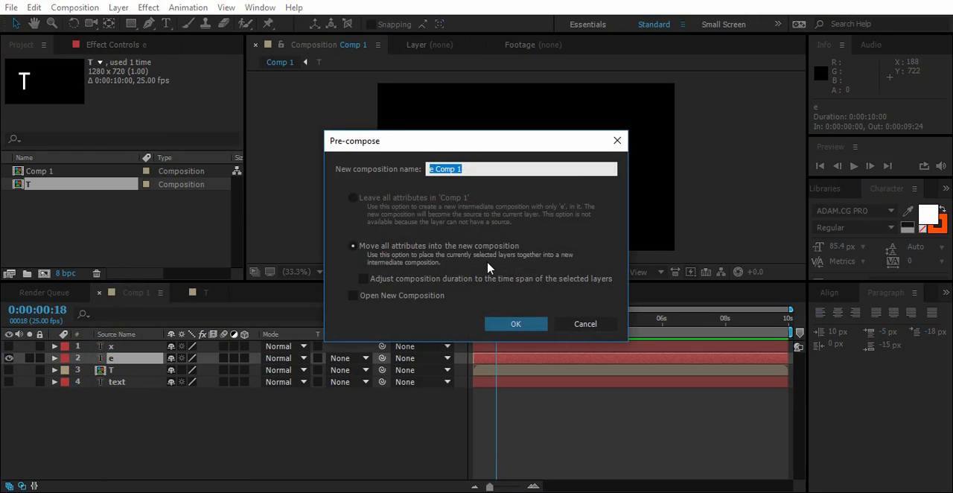
{"action": "left_click", "coordinate": [515, 323]}
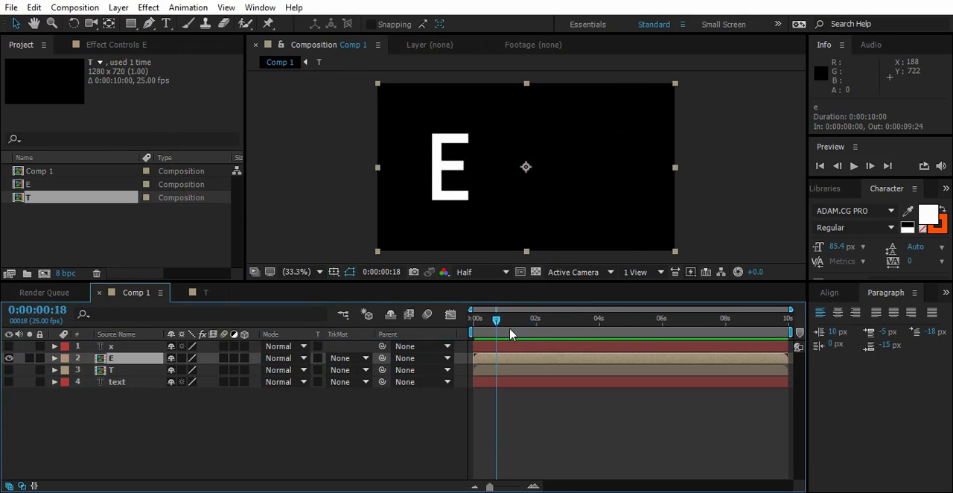
{"action": "double_click", "coordinate": [28, 184]}
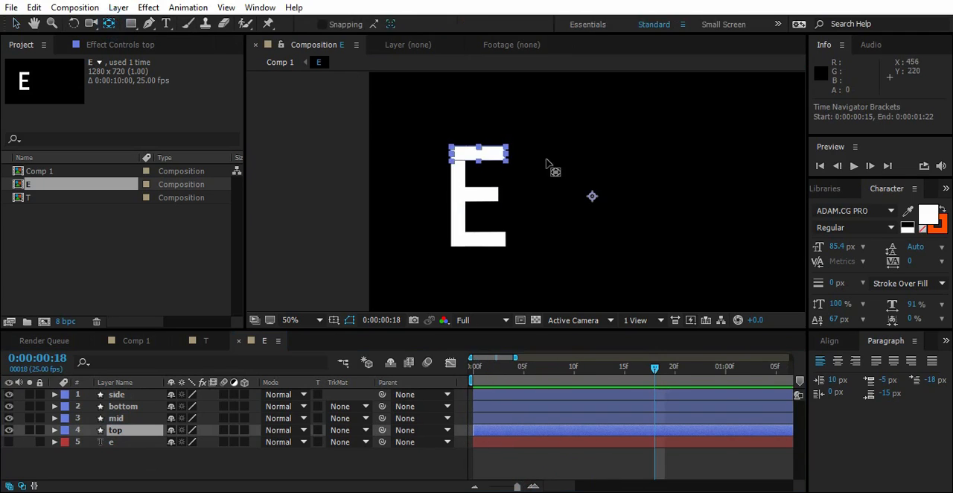
{"action": "mouse_move", "coordinate": [592, 200]}
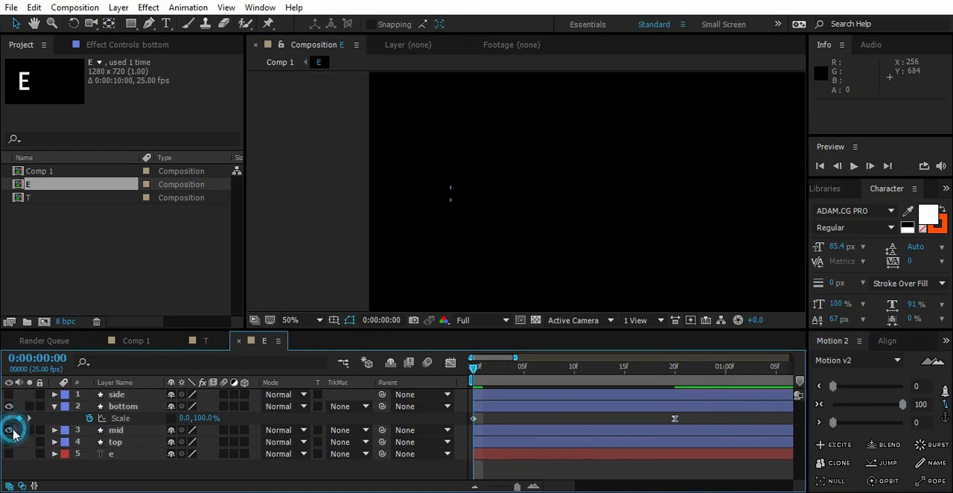
Step: Unhide the E bars, preview their staggered animation, and duplicate each bar twice
{"action": "left_click", "coordinate": [123, 405]}
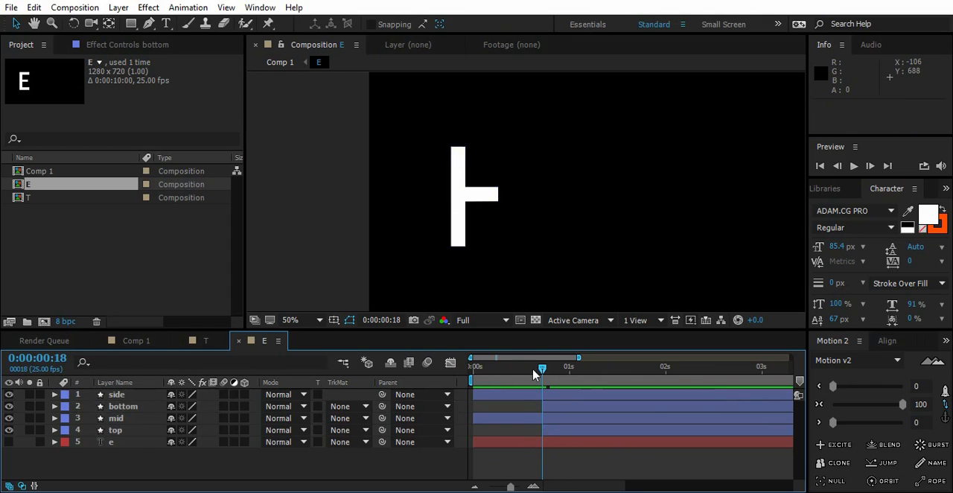
{"action": "left_click_drag", "start_coordinate": [542, 366], "coordinate": [535, 366]}
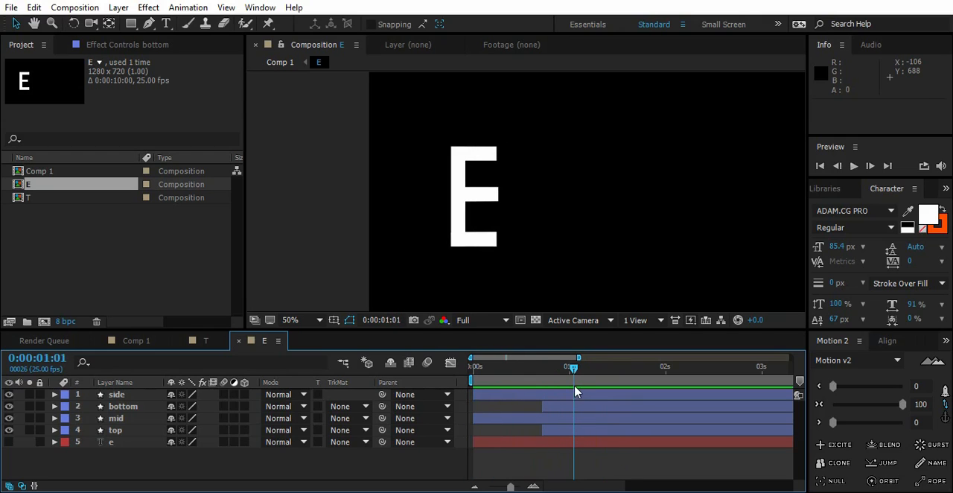
{"action": "left_click", "coordinate": [116, 394]}
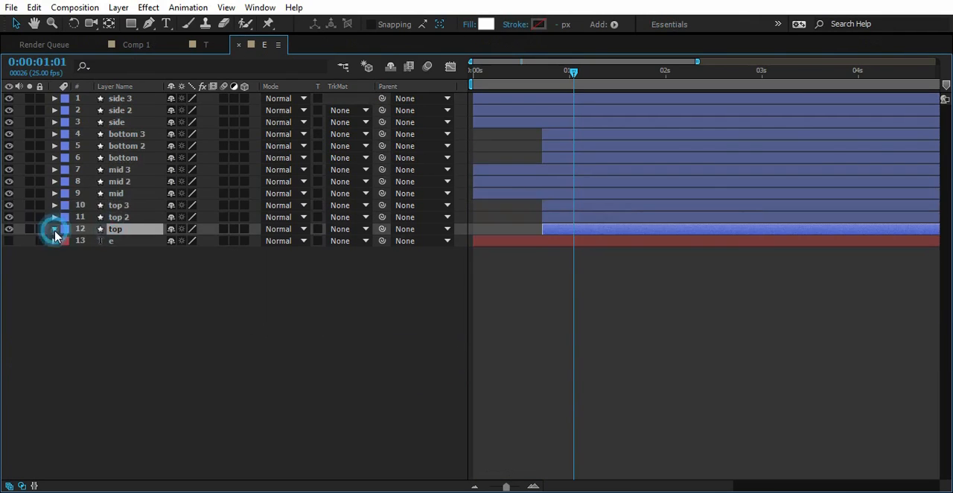
Step: Colour the top 2 and bottom 2 duplicate bars yellow
{"action": "left_click", "coordinate": [175, 182]}
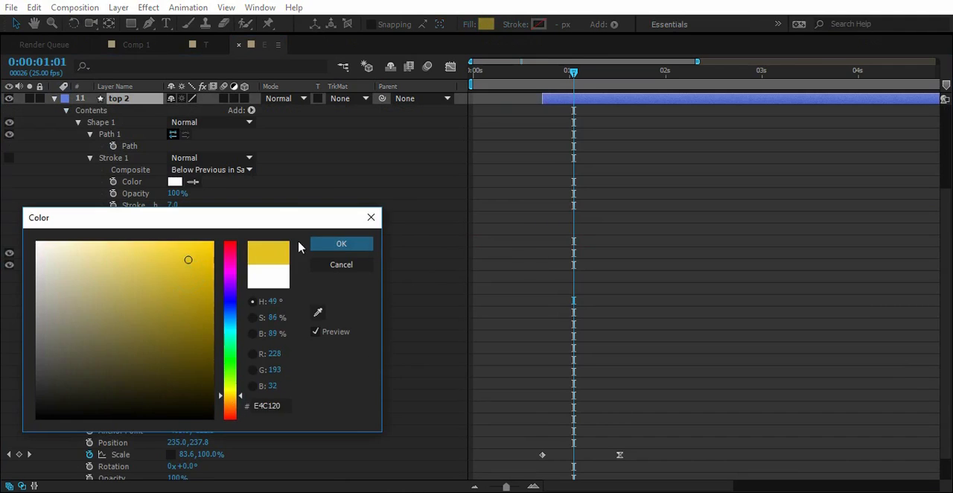
{"action": "left_click", "coordinate": [341, 244]}
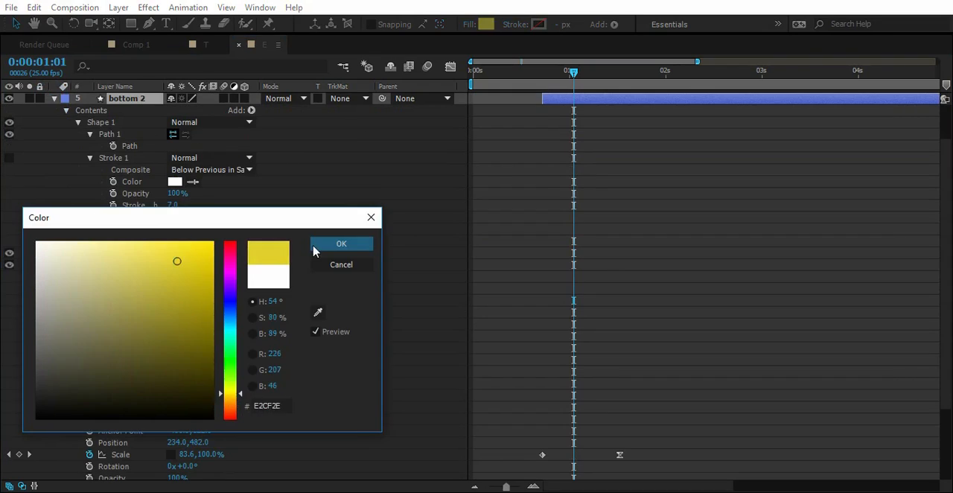
{"action": "left_click", "coordinate": [341, 243]}
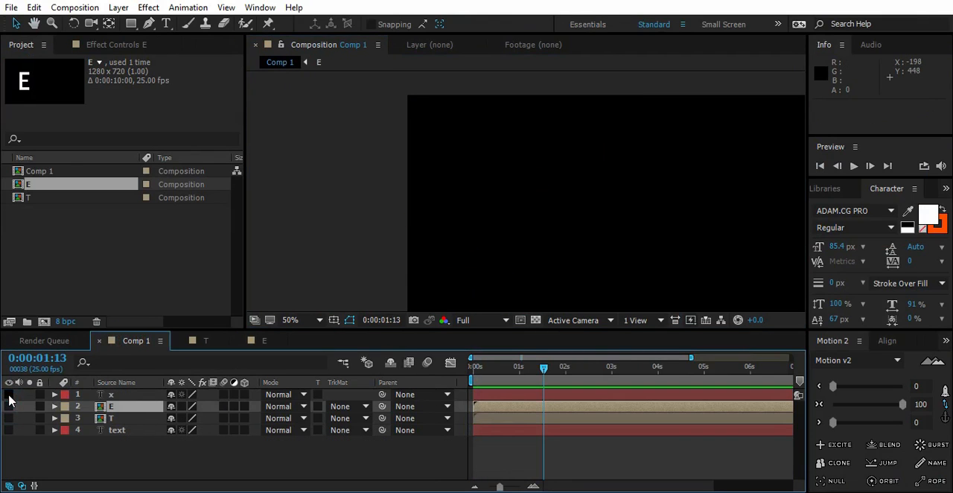
Step: Pre-compose the x letter layer into composition X and trace its diagonal bar shapes
{"action": "left_click", "coordinate": [10, 394]}
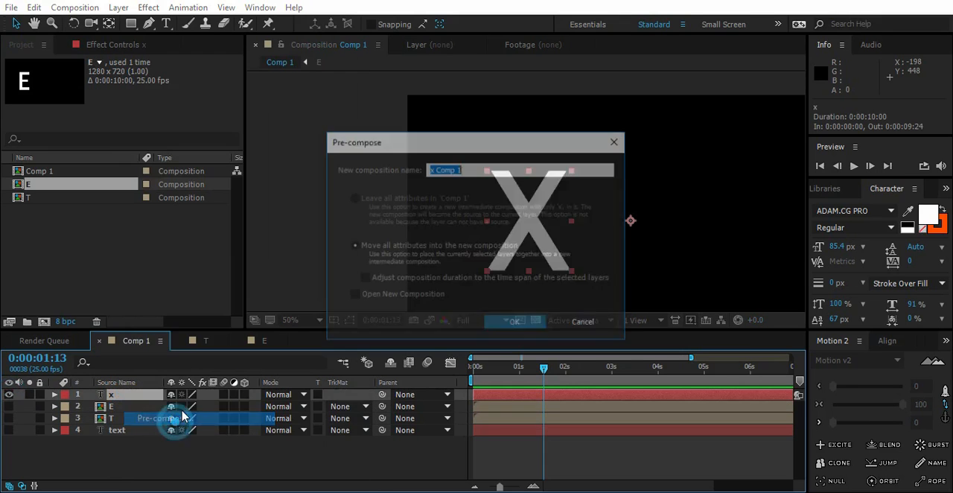
{"action": "left_click", "coordinate": [515, 320]}
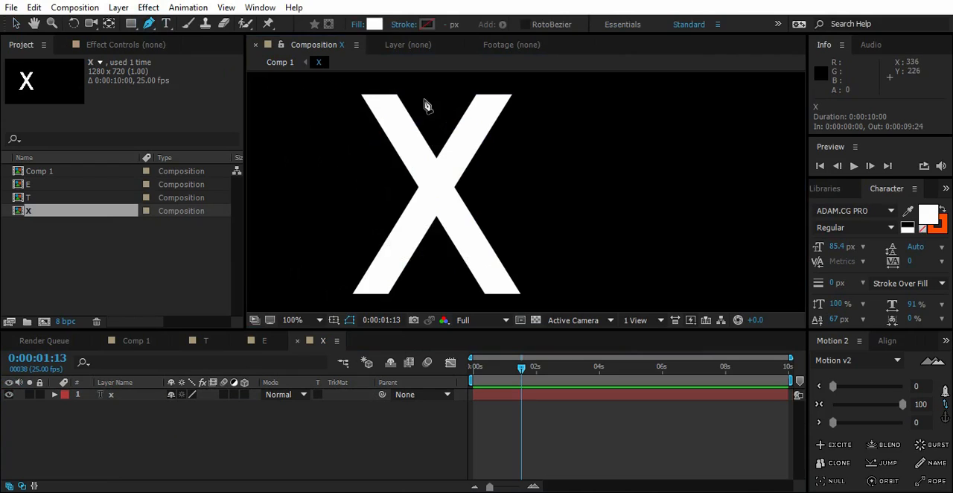
{"action": "mouse_move", "coordinate": [448, 409]}
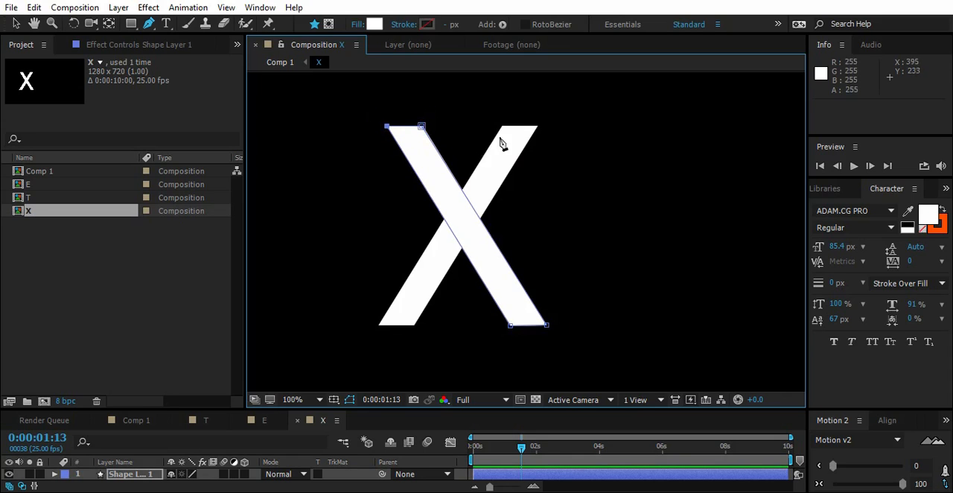
{"action": "left_click", "coordinate": [614, 173]}
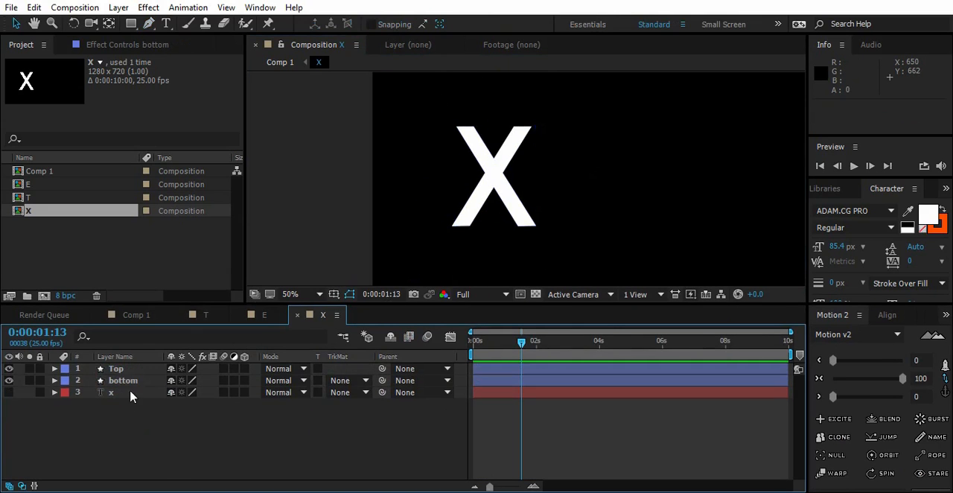
Step: Select the original x text layer while animating the X bars
{"action": "left_click", "coordinate": [122, 380]}
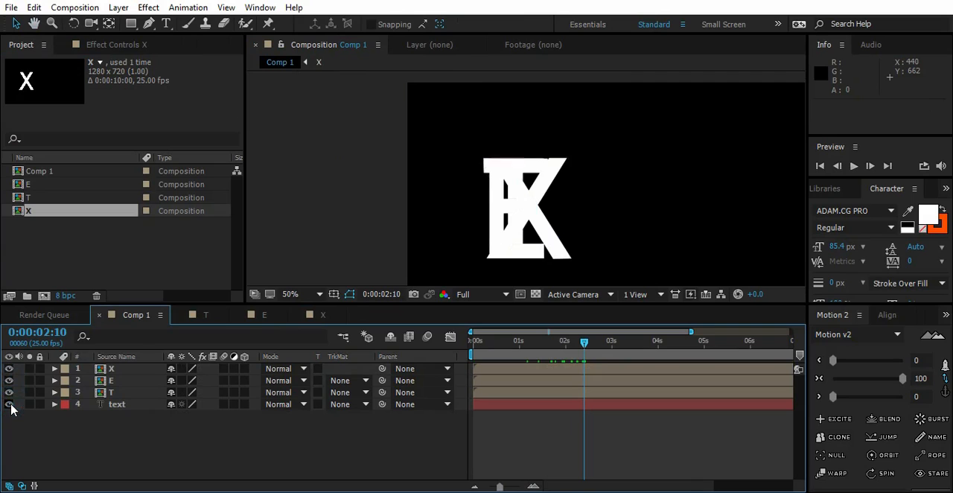
Step: Show the faint reference text, place the T, E, X, T comps over it, then deselect
{"action": "left_click", "coordinate": [10, 404]}
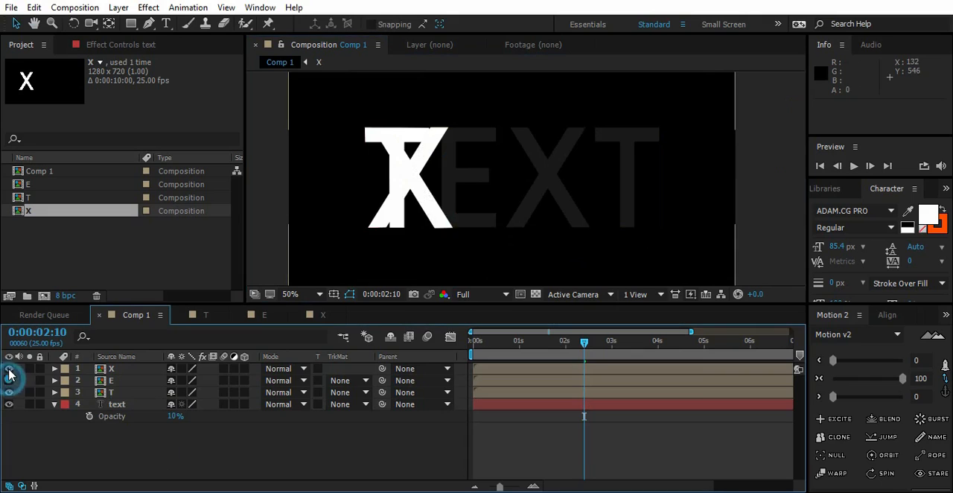
{"action": "left_click", "coordinate": [10, 368]}
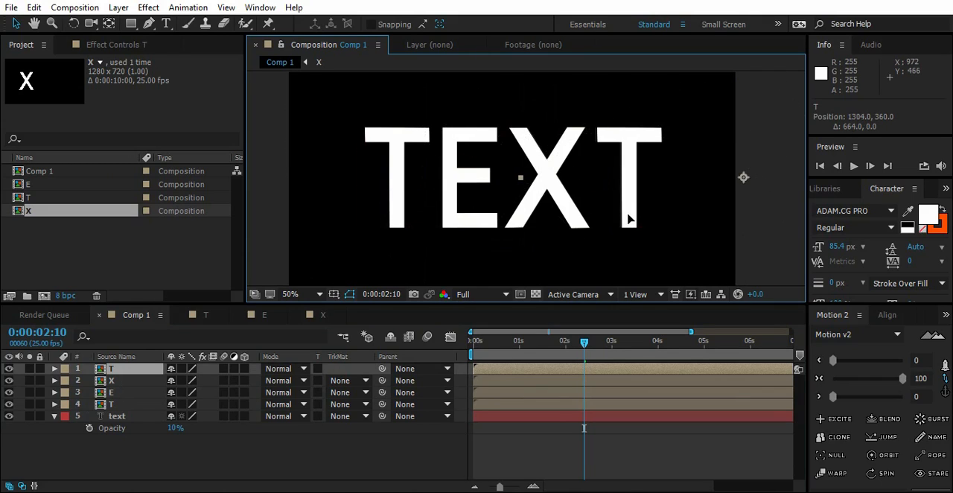
{"action": "left_click", "coordinate": [310, 434]}
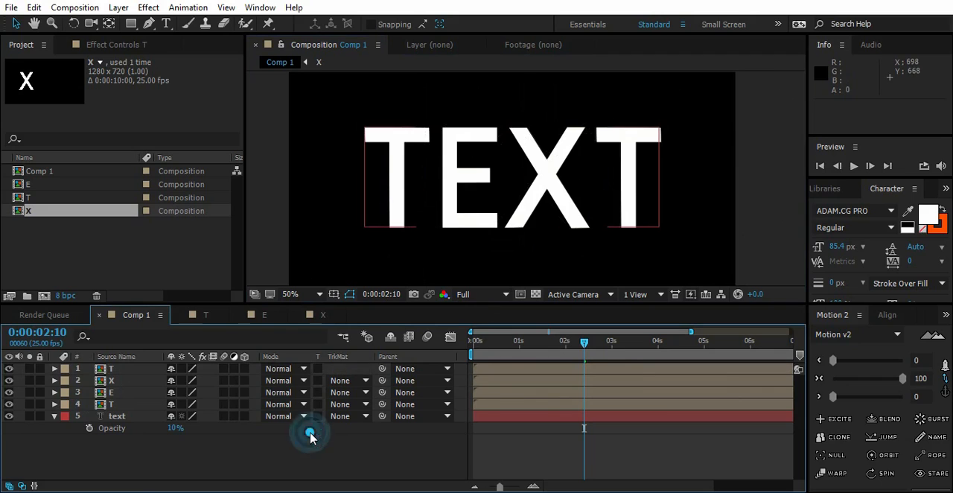
{"action": "left_click", "coordinate": [473, 340]}
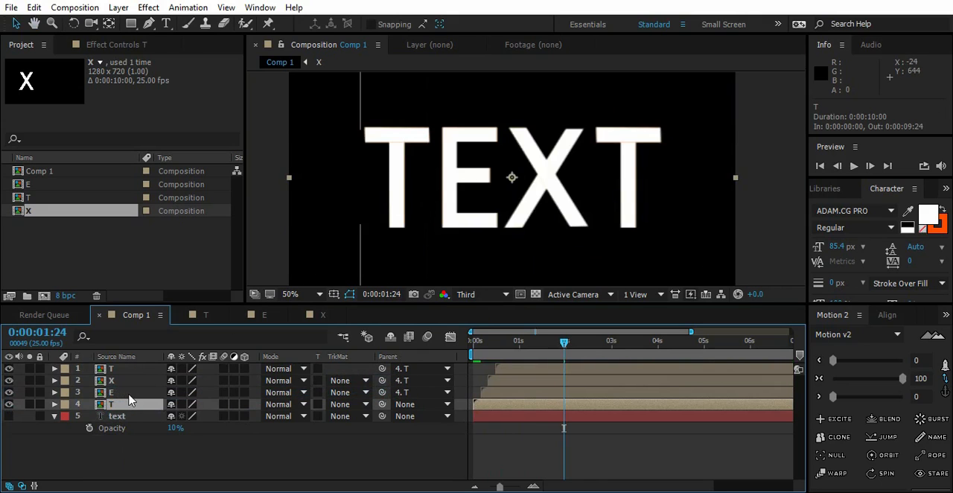
Step: Keyframe layer 4 T's Position sliding in from the right, then ease it in the speed graph
{"action": "left_click", "coordinate": [55, 404]}
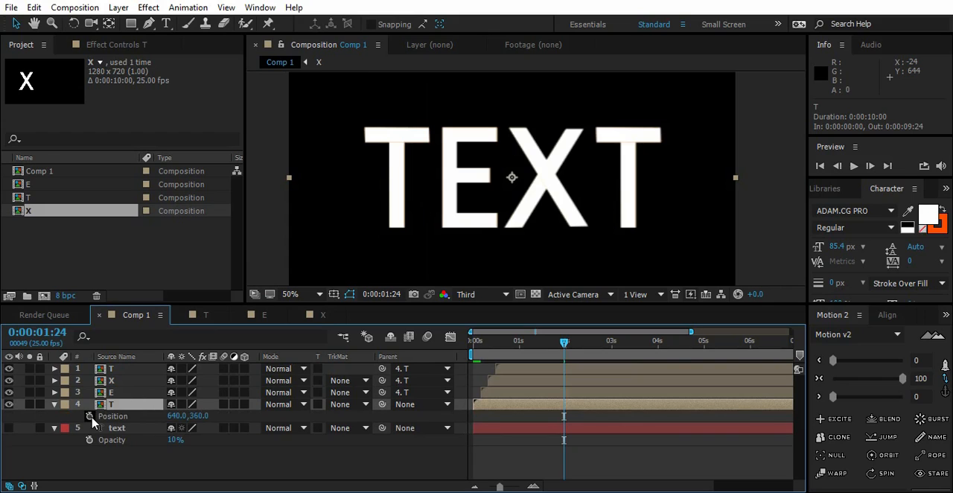
{"action": "left_click", "coordinate": [531, 343]}
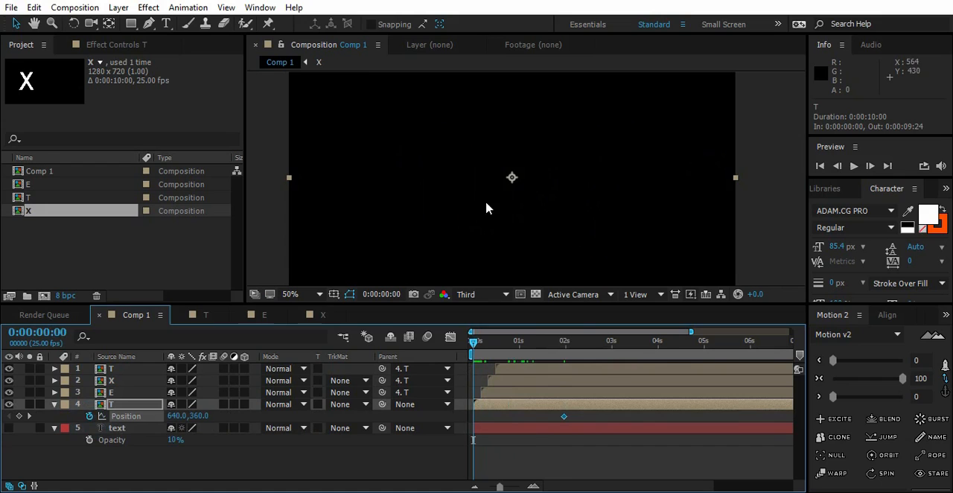
{"action": "left_click_drag", "start_coordinate": [512, 178], "coordinate": [650, 177]}
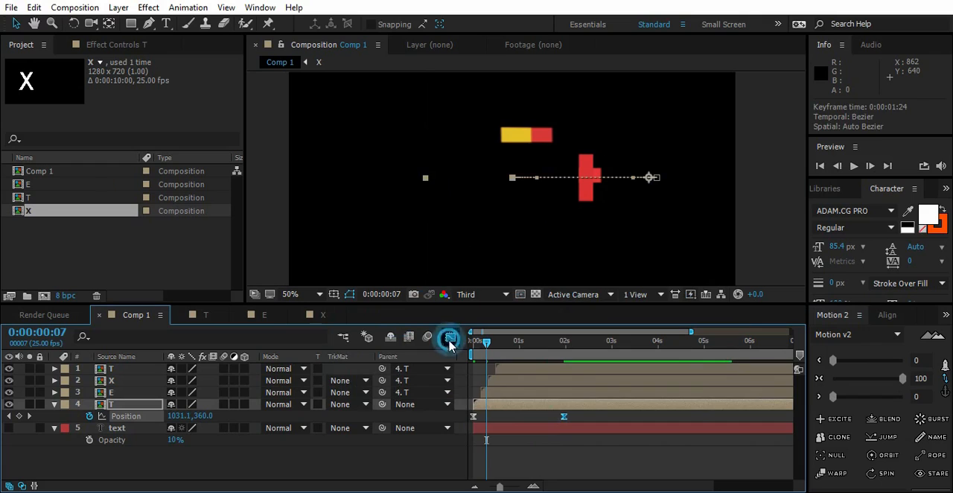
{"action": "left_click", "coordinate": [450, 338]}
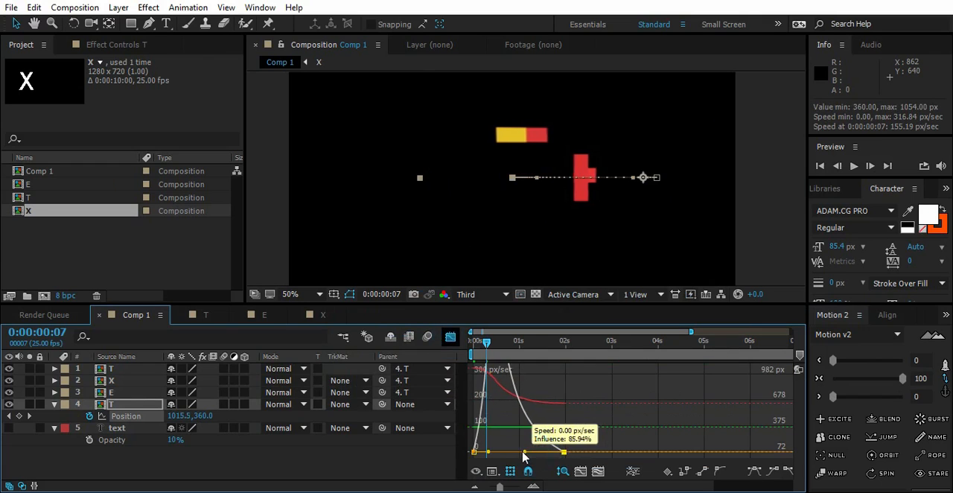